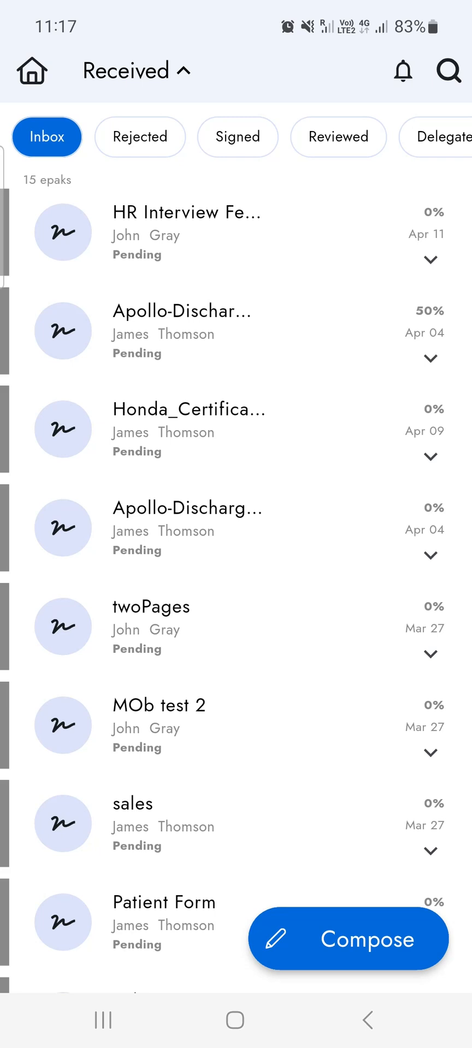
mouse_move(107, 294)
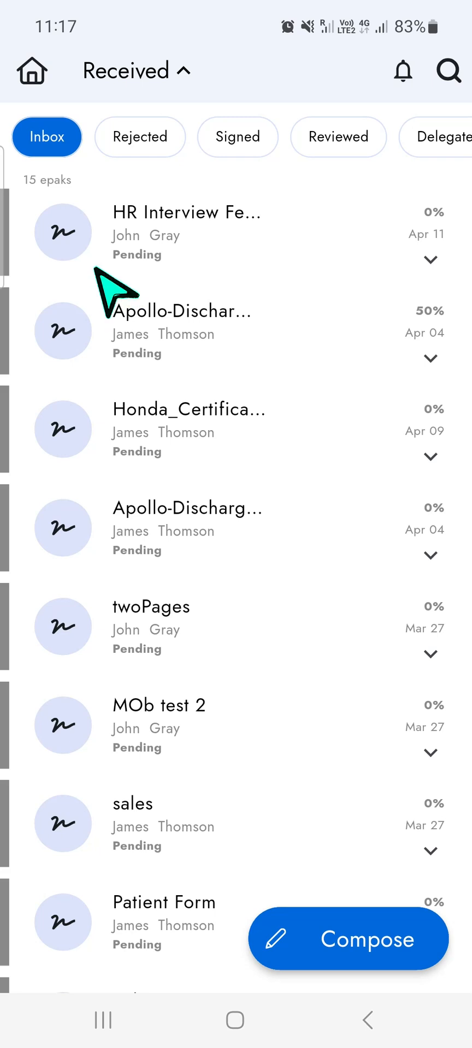
Step: Add three more pending ePaks to the multi-selection for bulk signing
click(63, 233)
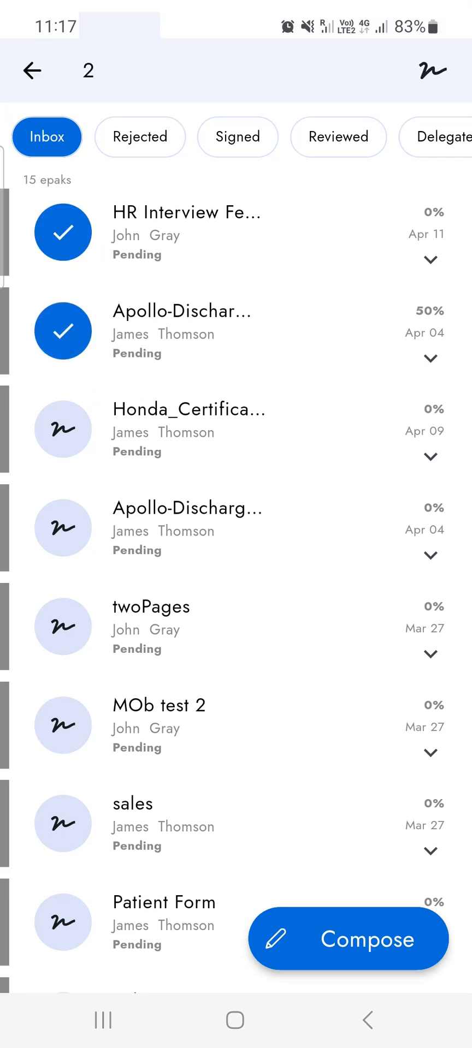
click(63, 527)
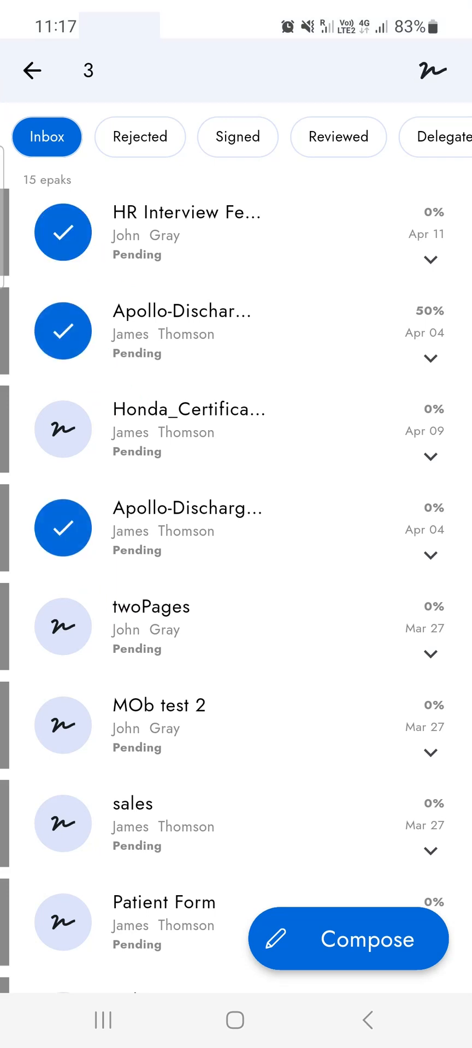
click(63, 823)
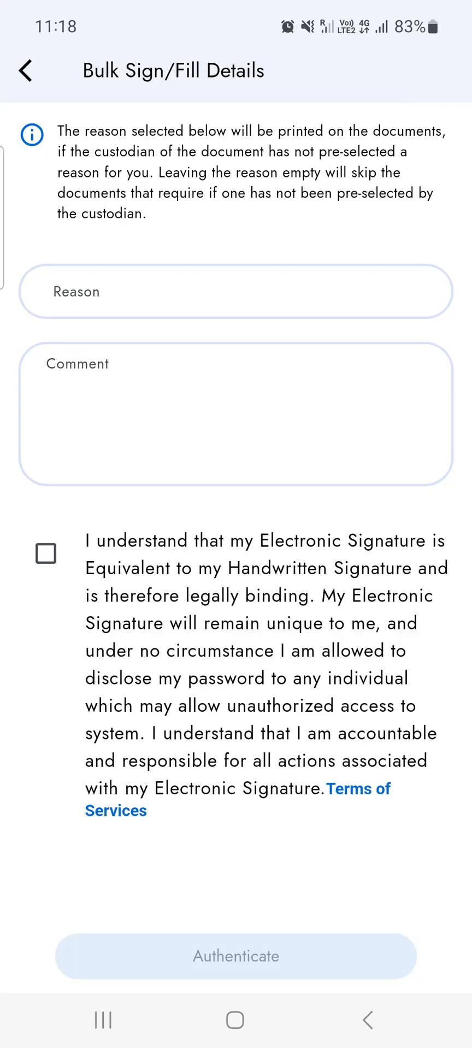
Step: Set reason 'I am approving this document.', comment 'Approved', accept the e-signature statement and continue to authentication
click(235, 290)
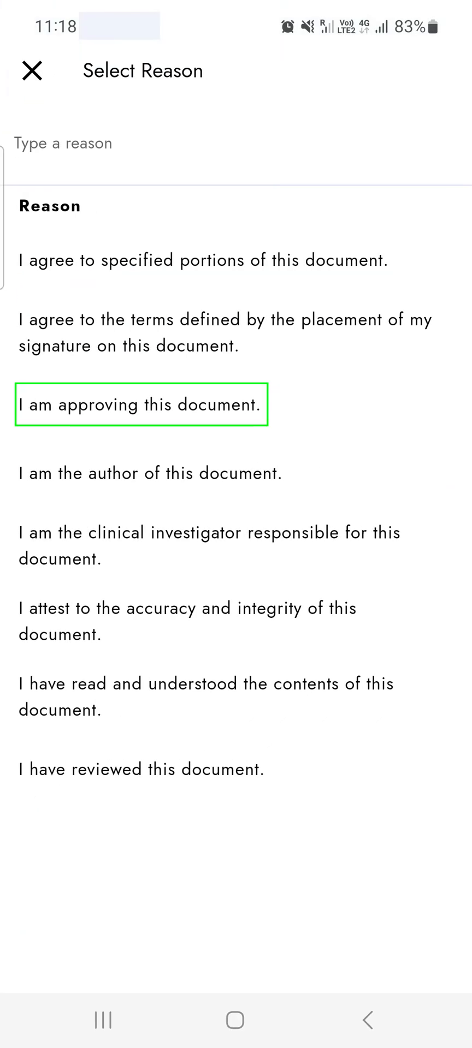
click(140, 404)
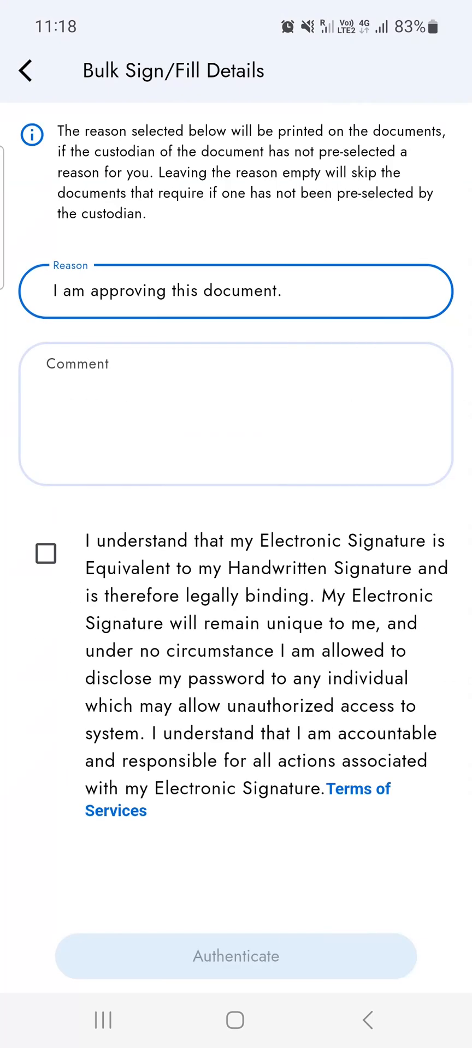
click(235, 413)
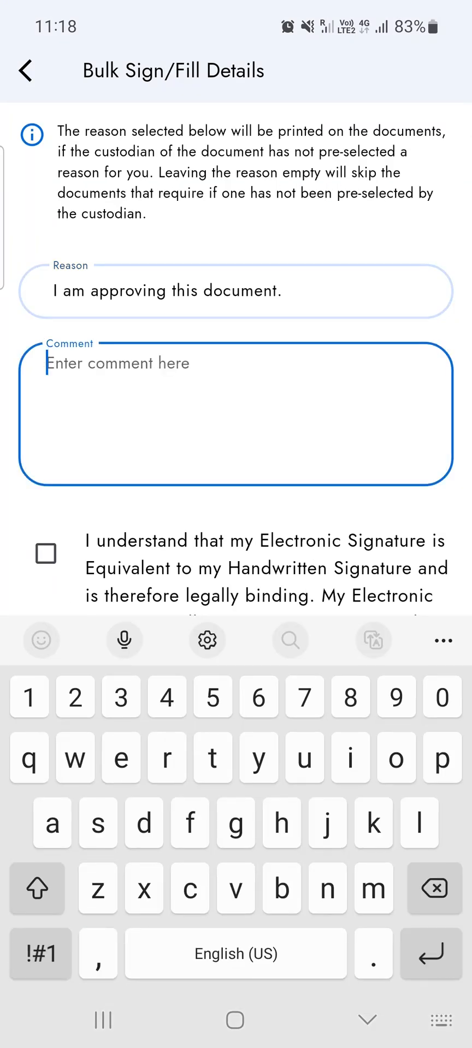
text(Approved)
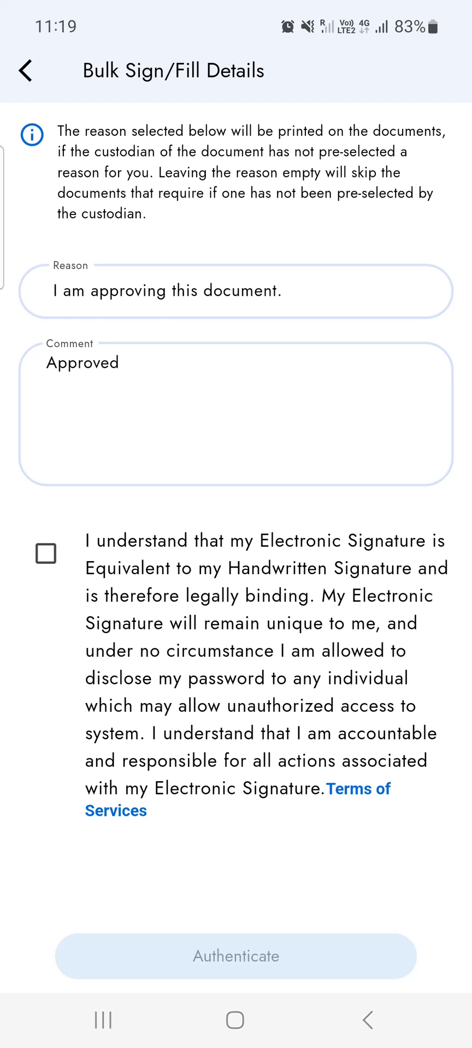
click(46, 554)
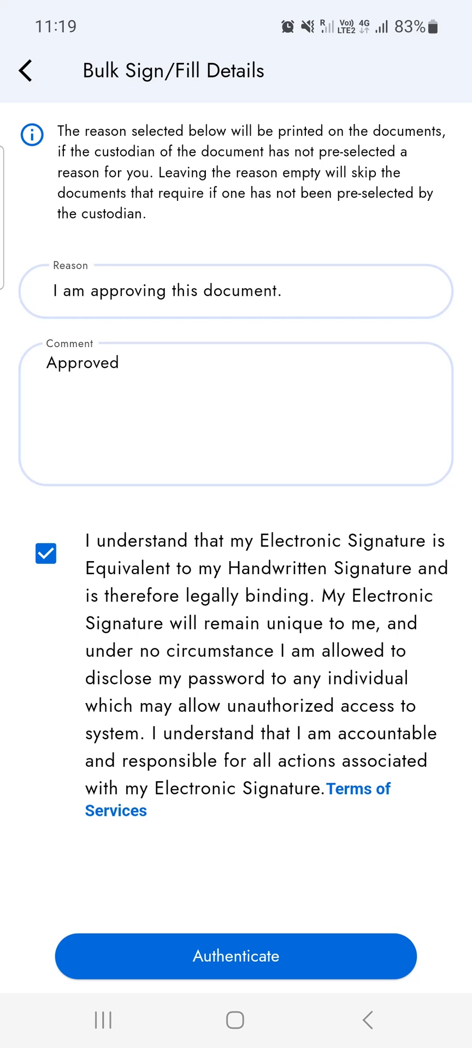
click(235, 956)
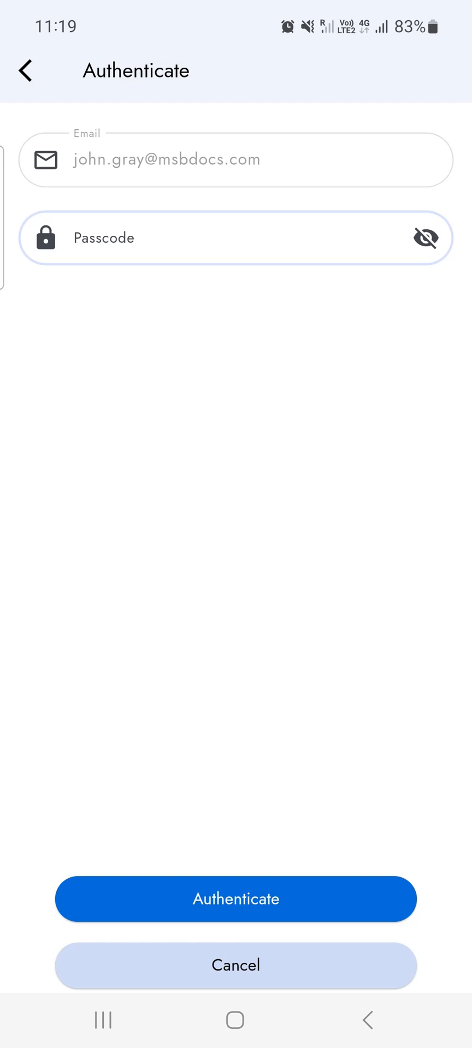
Step: Enter the passcode and authenticate to sign the selected ePaks
click(233, 238)
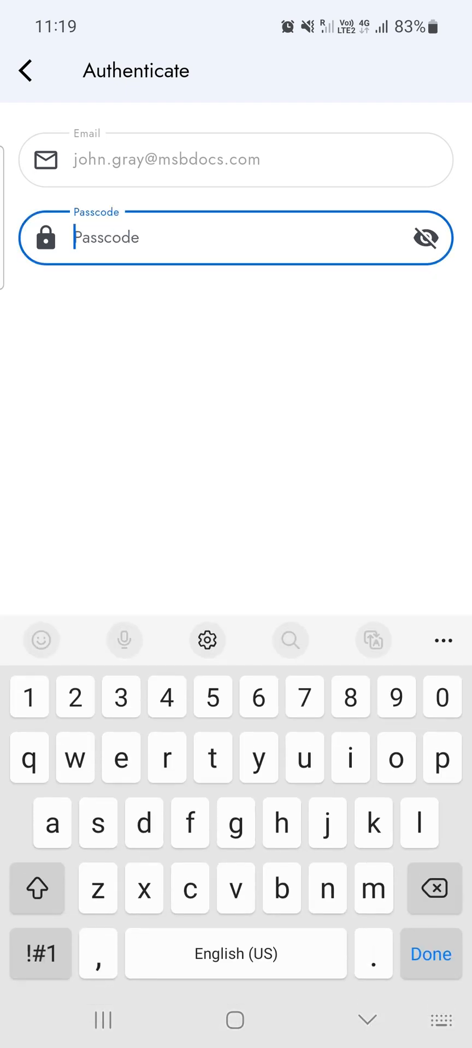
text(J)
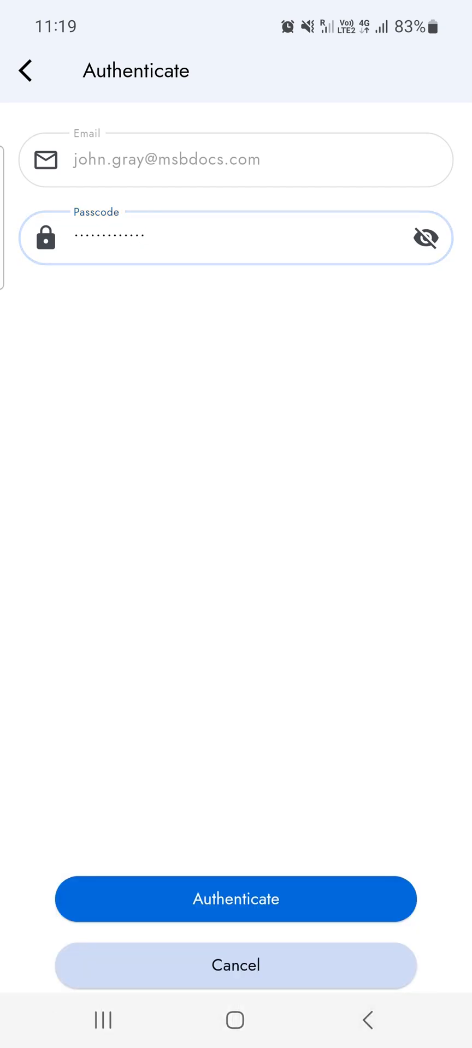
click(234, 899)
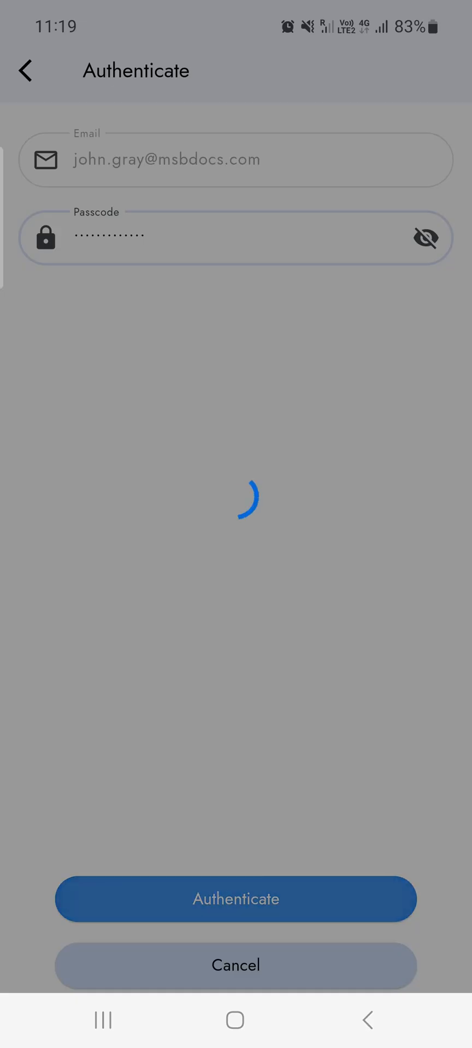
click(234, 898)
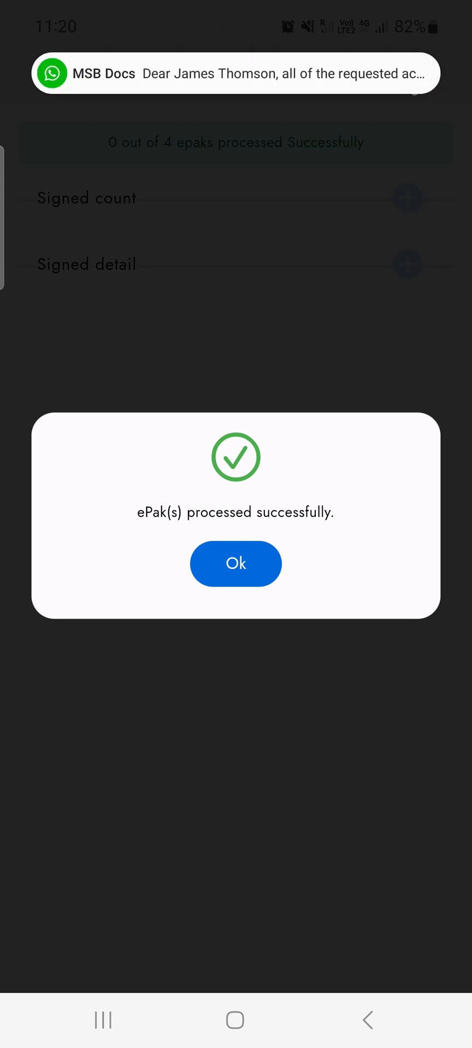
Step: Dismiss the success message to reveal the 4 of 4 Bulk Sign Summary
click(235, 563)
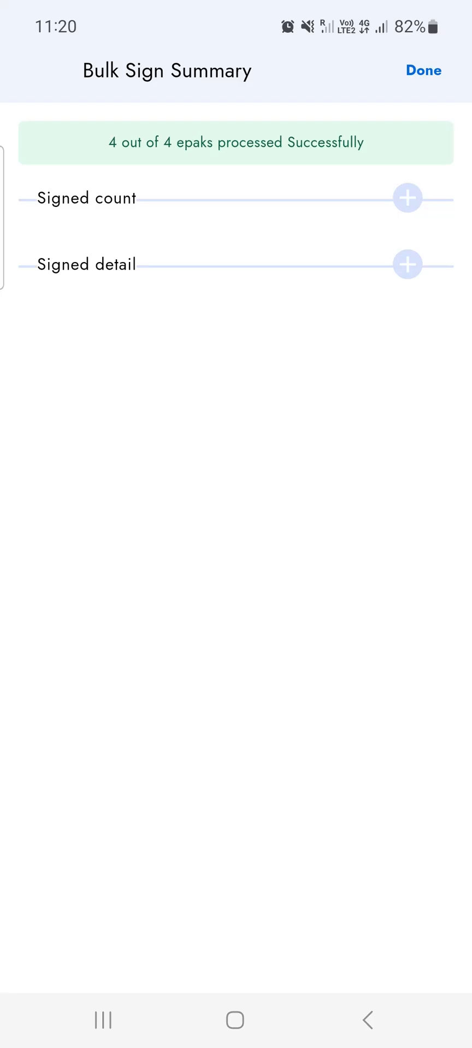